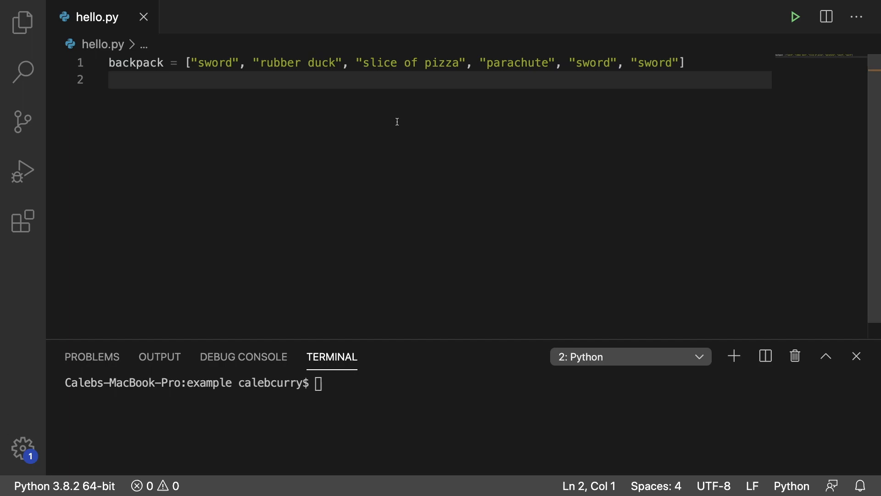
Add an empty line 3 below the backpack list in hello.py
key(Enter)
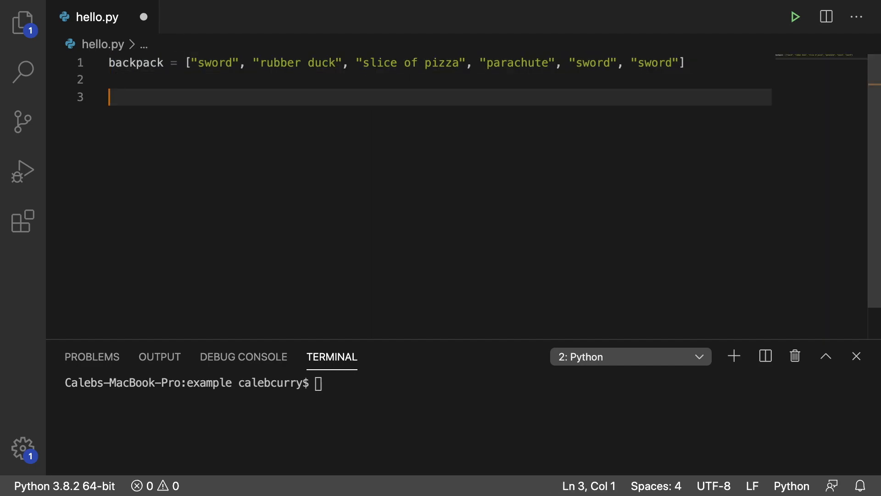
Write print(backpack.count("sword")), then replace it with print(backpack) and run it
text(print())
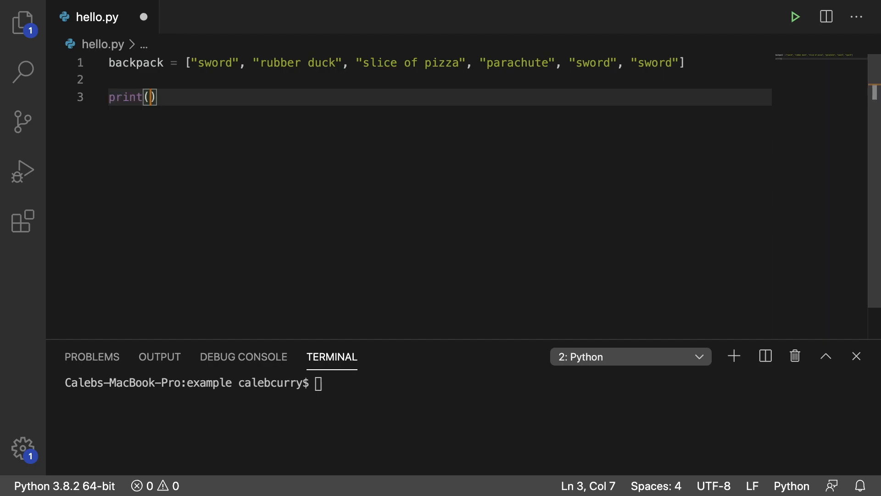
text(backpack.count("sword)
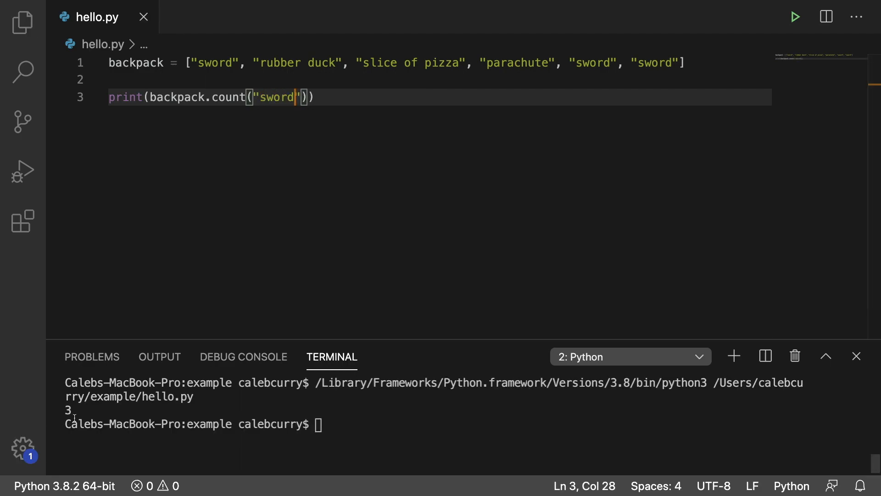
drag(298, 97, 157, 96)
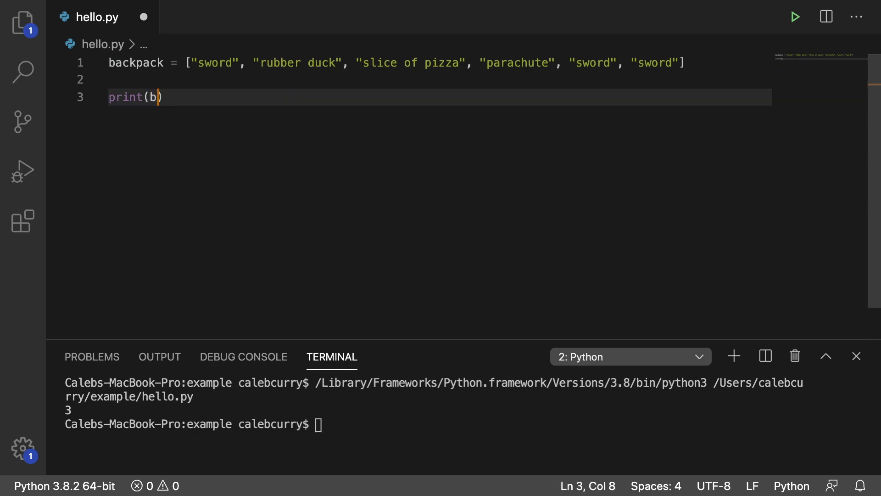
text(ackpack)
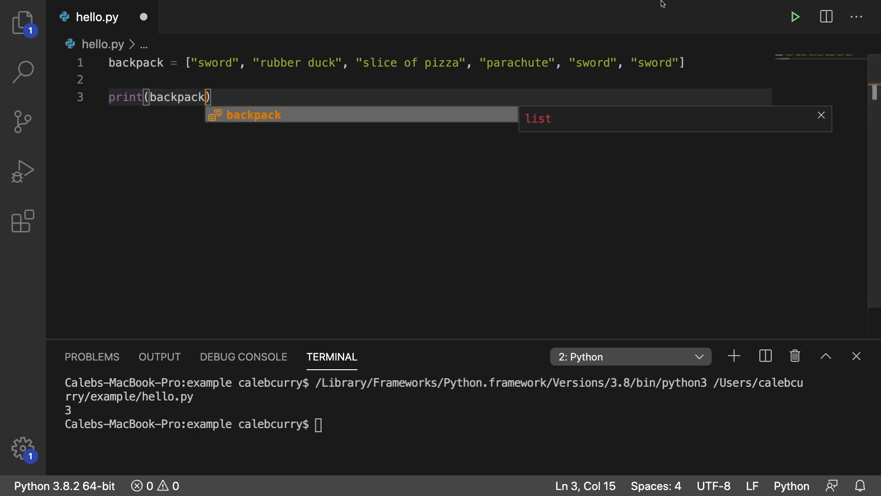
click(795, 16)
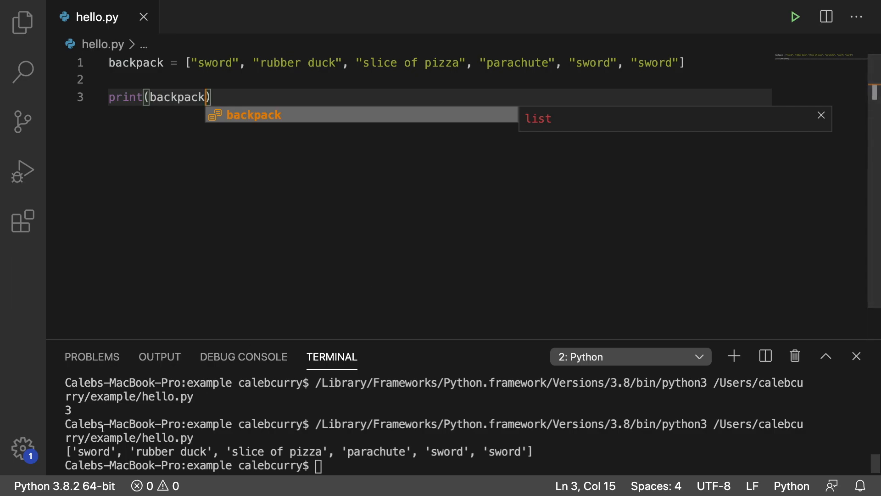
mouse_move(398, 455)
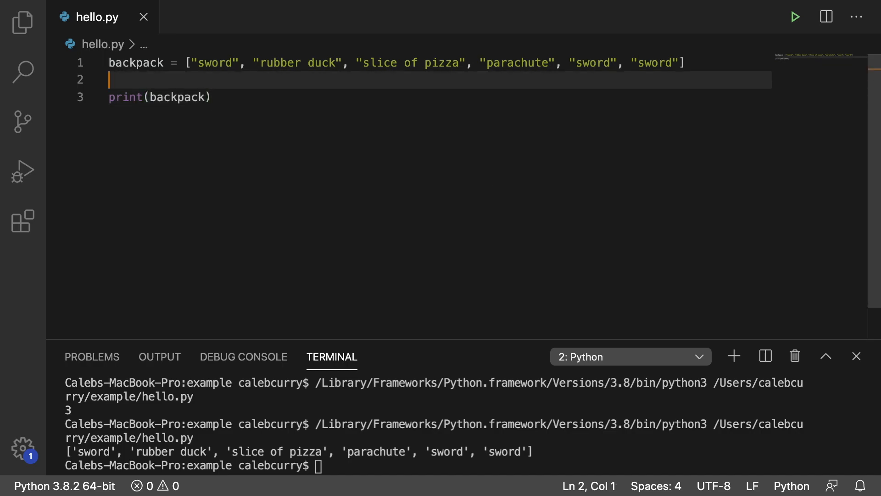
Start the set backpack2 = {"sword", "rubber duck", ...} on line 2
text(back)
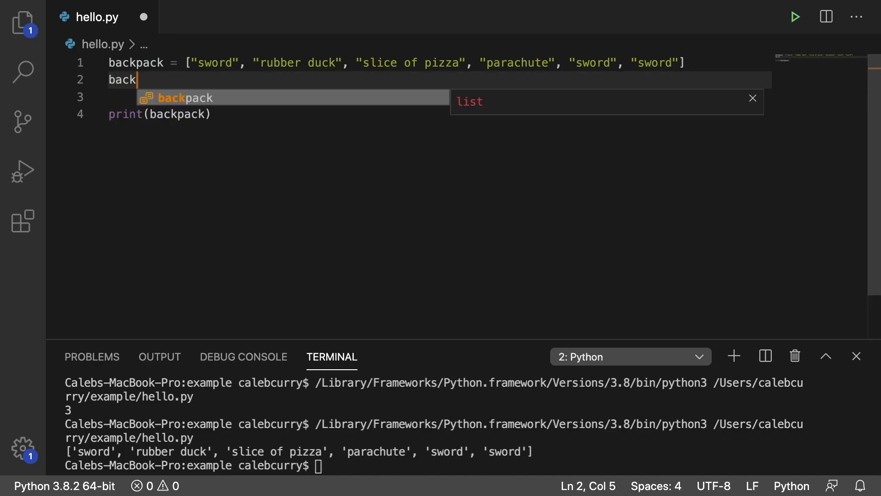
text(pack2 =)
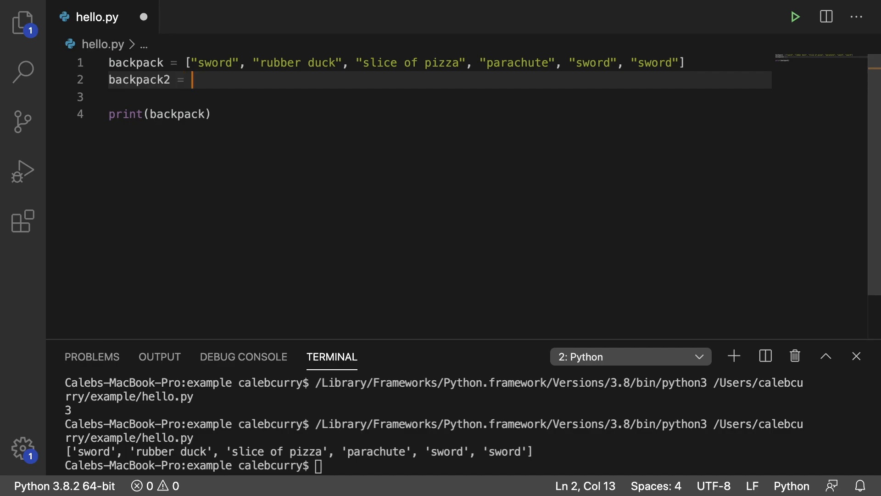
text({})
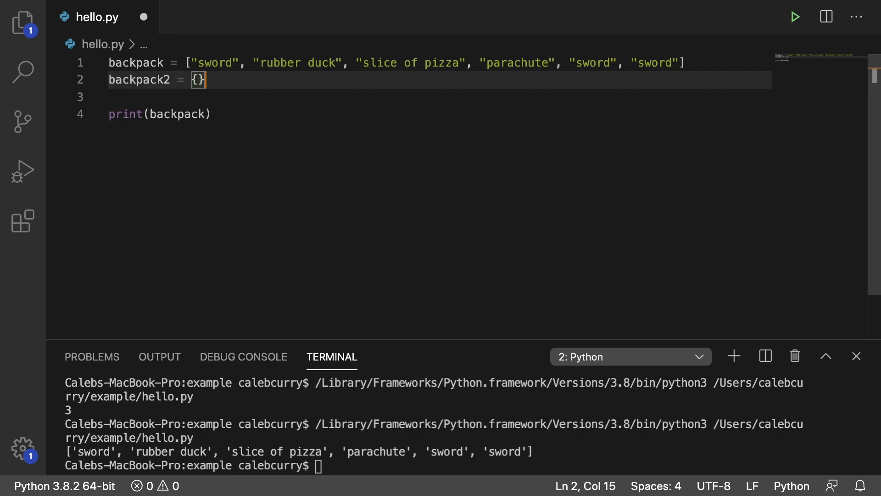
text("sw)
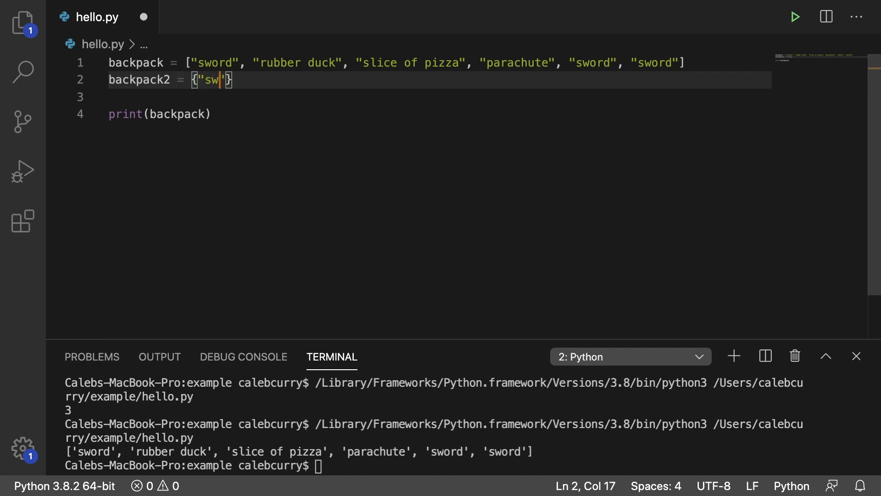
text(ord)
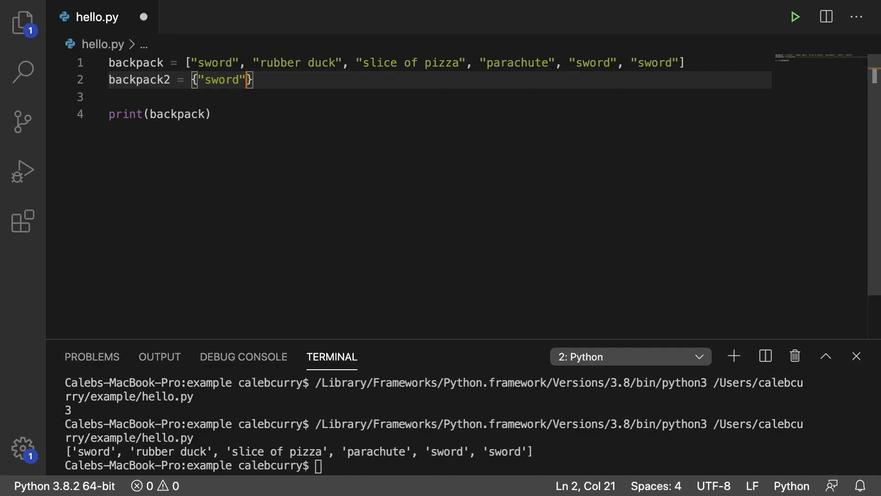
text(, "rubb")
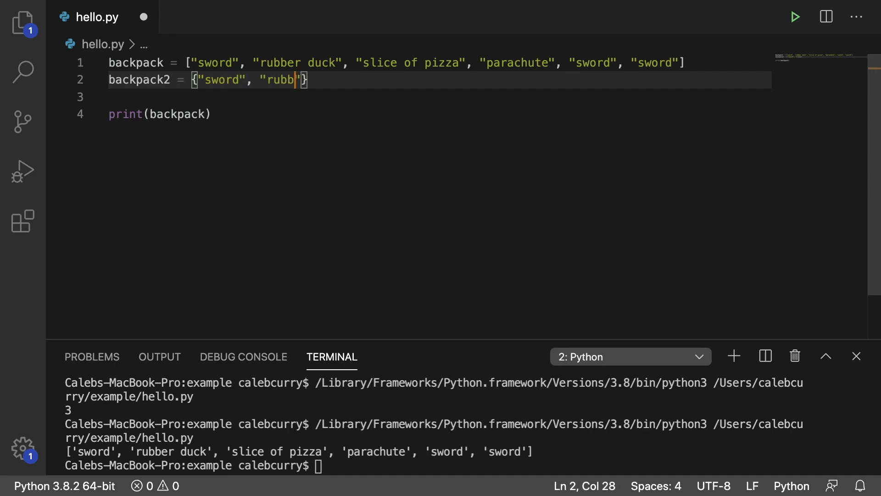
text(er duck",)
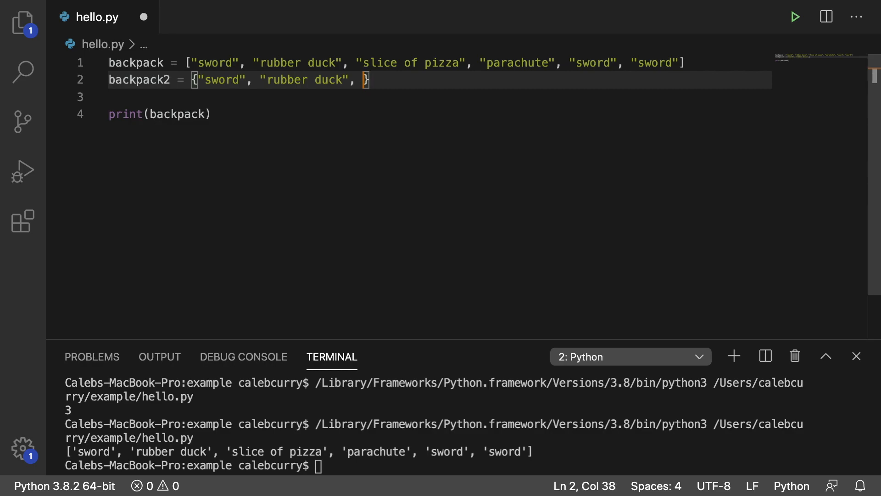
Finish backpack2 with "sice a pizza", "parachute", a duplicate "sword", and print backpack2
text("sice a pizz")
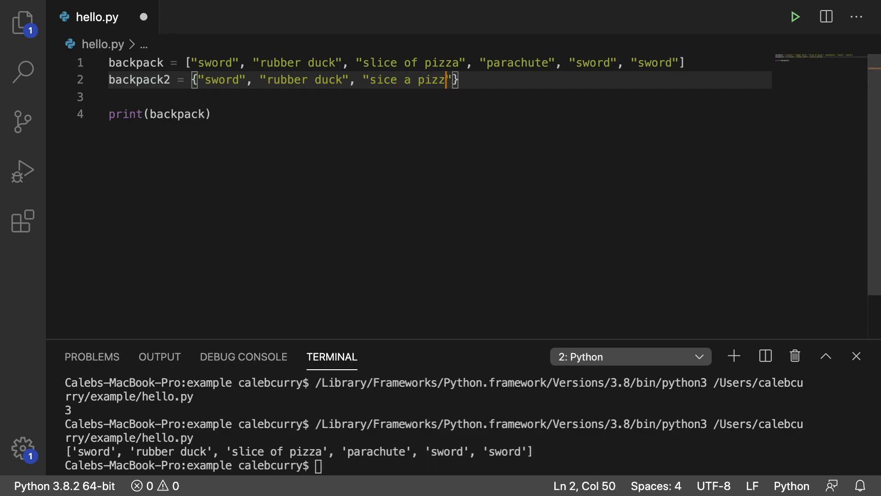
text(a,)
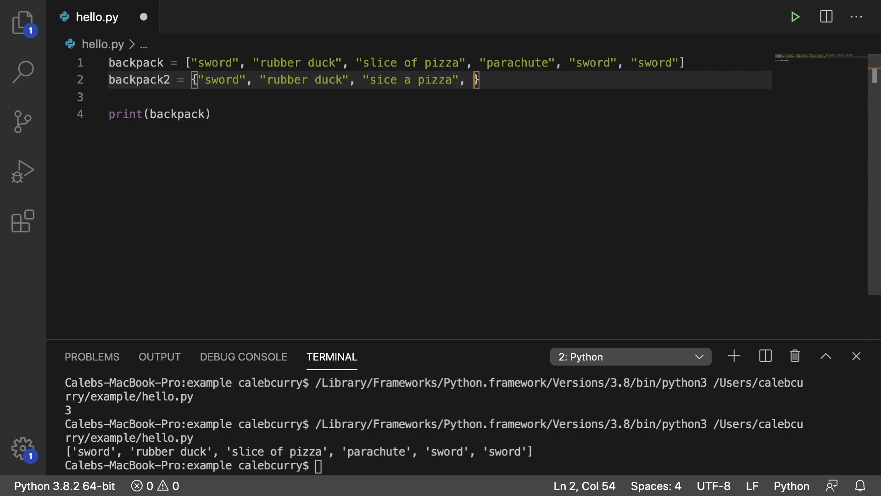
text("p")
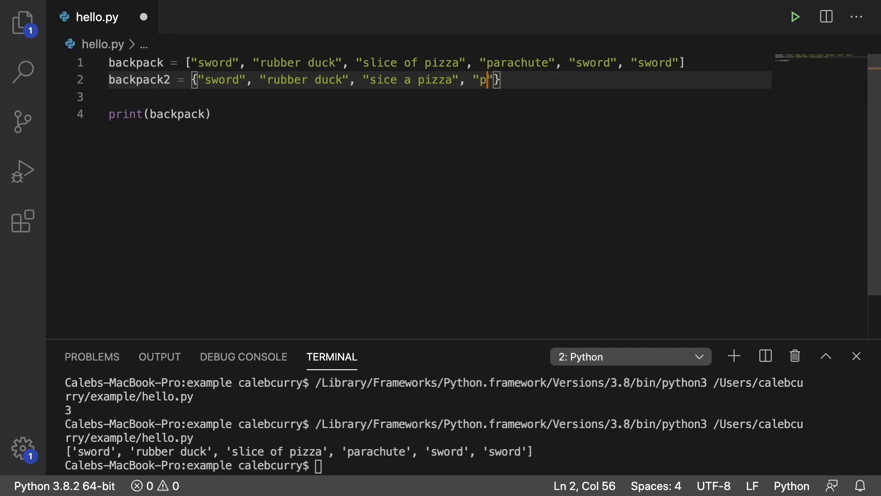
text(arachute)
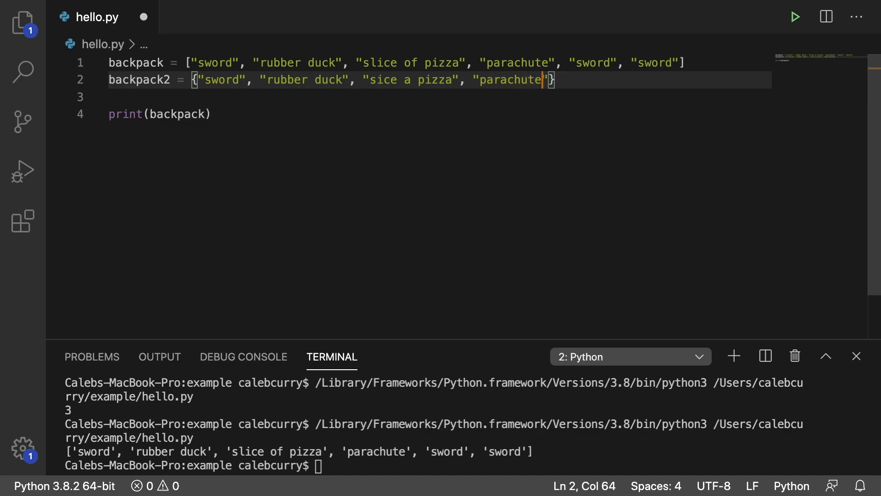
text(", "swo")
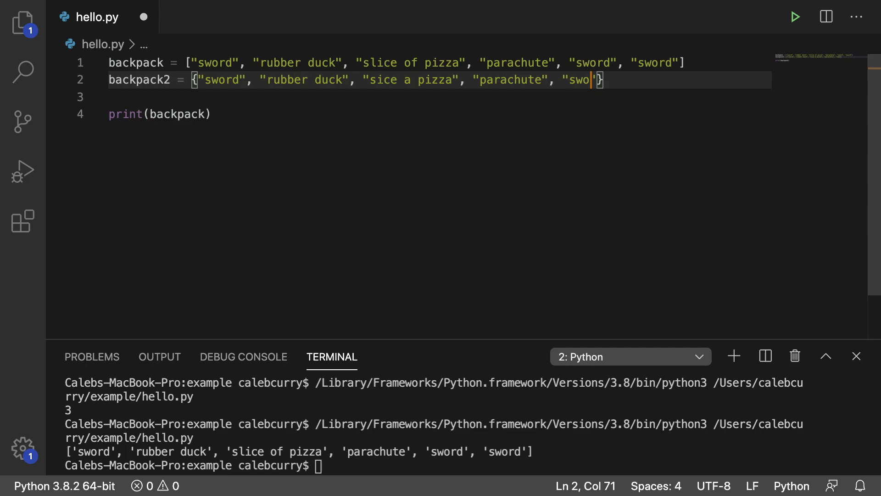
text(rd")
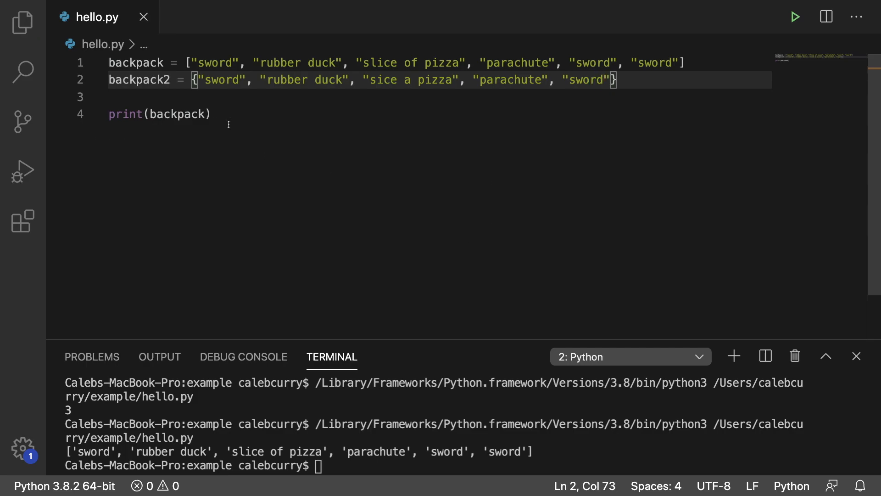
text(2)
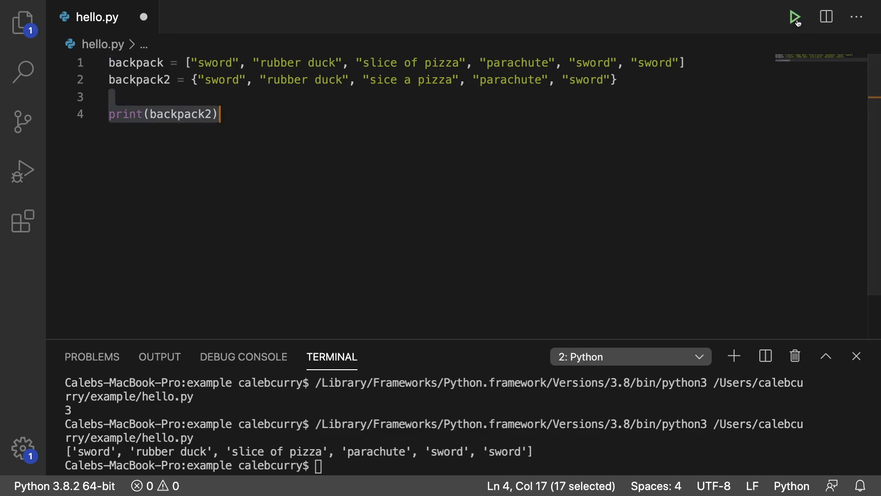
Run to see the deduplicated set, then remove the trailing duplicate sword from backpack2
click(795, 17)
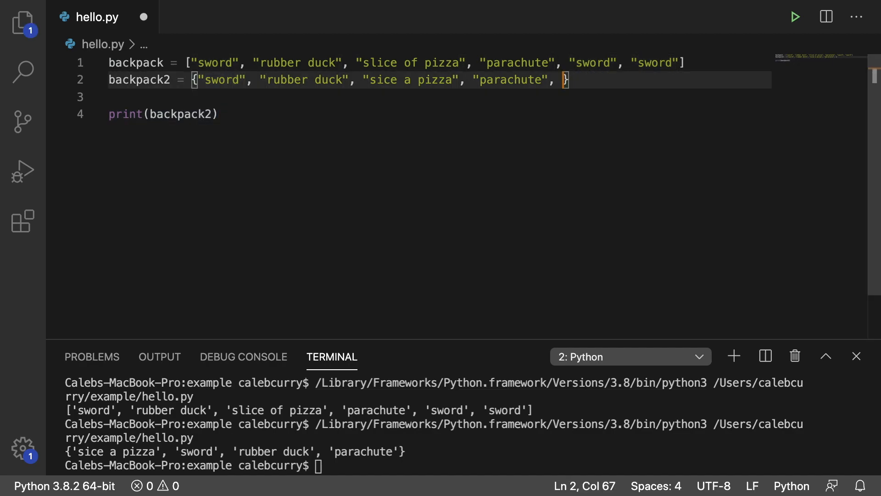
key(Backspace)
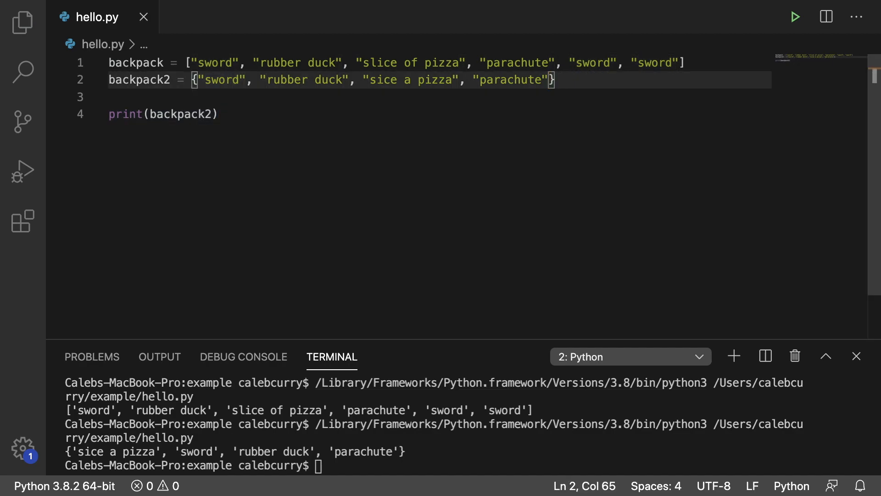
mouse_move(420, 390)
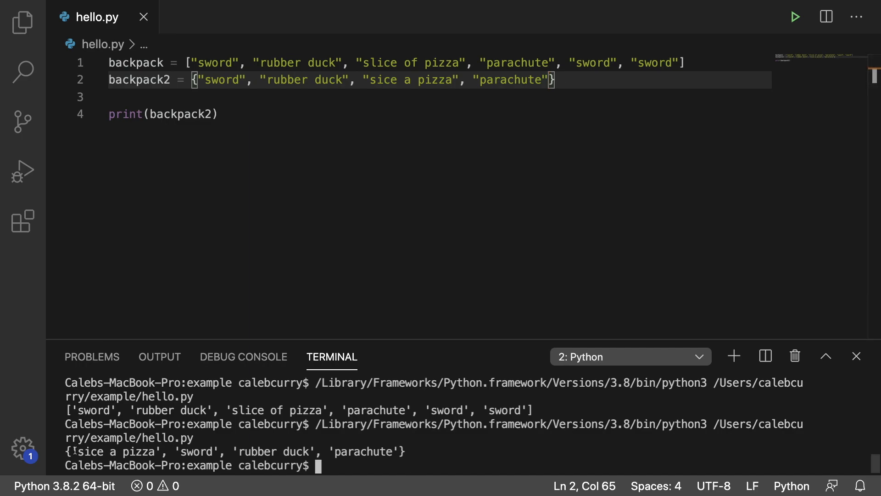
mouse_move(364, 79)
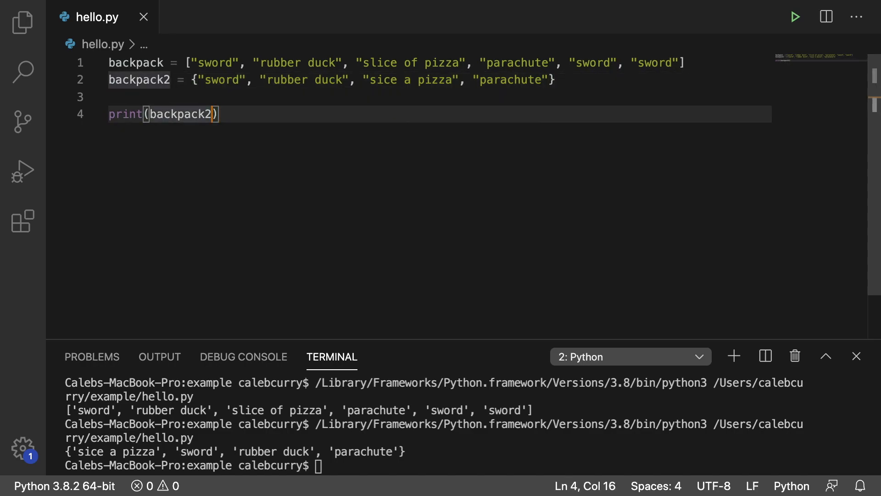
Run print(backpack2.count("sword")), which raises an AttributeError on the set
text(.count())
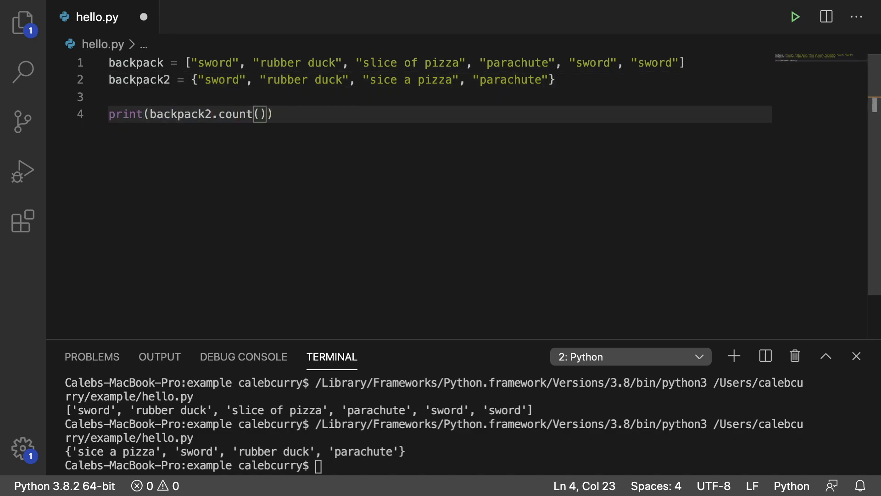
text("sword")
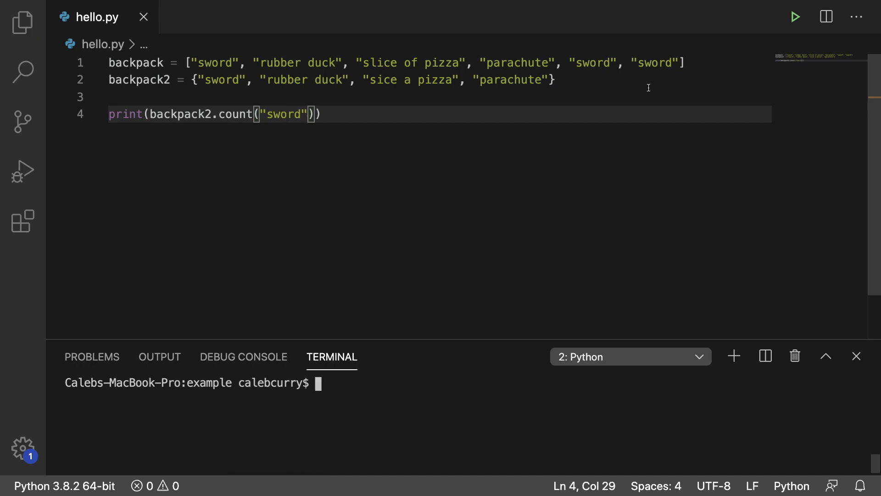
click(796, 17)
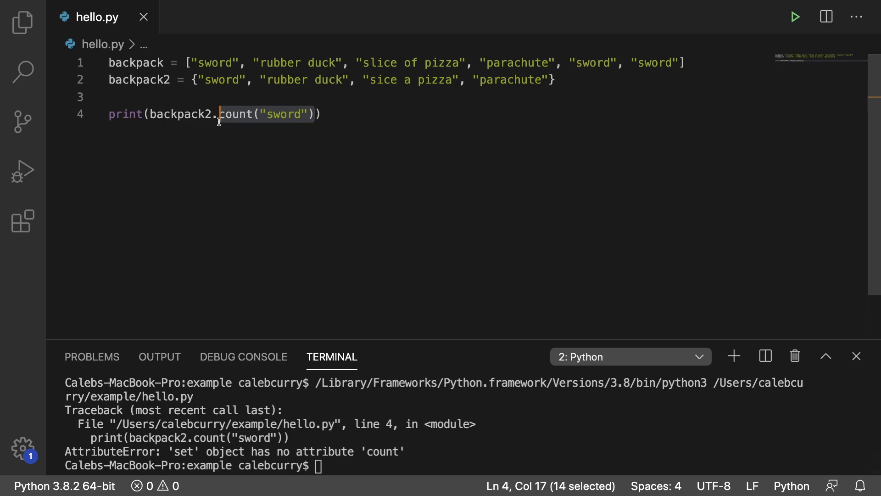
Replace it with print("sword" in backpack2) and run, showing True in the terminal
key(Delete)
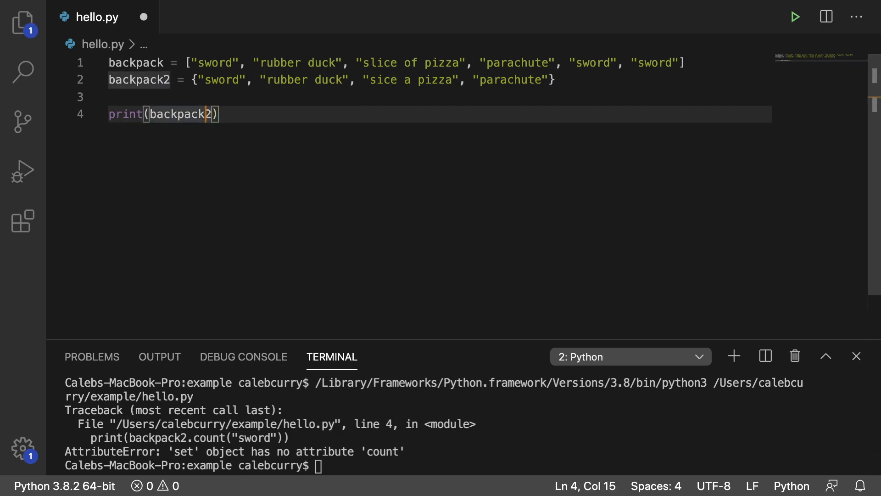
text("sword" in)
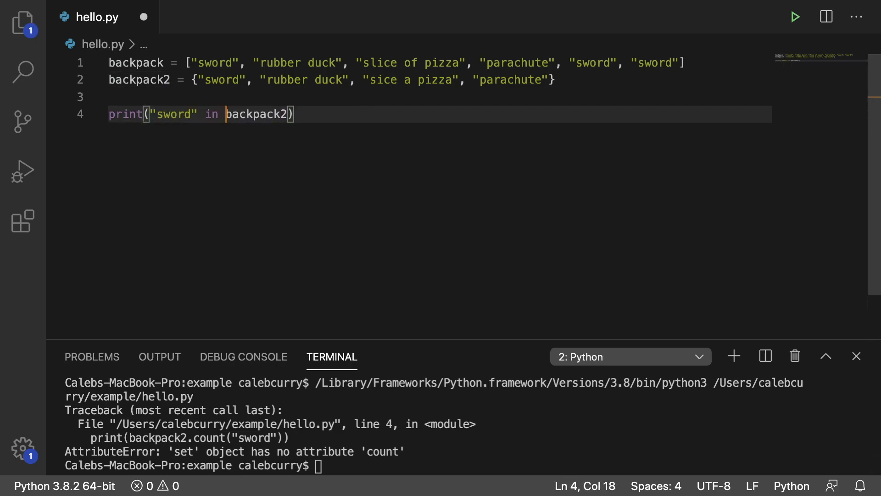
click(795, 17)
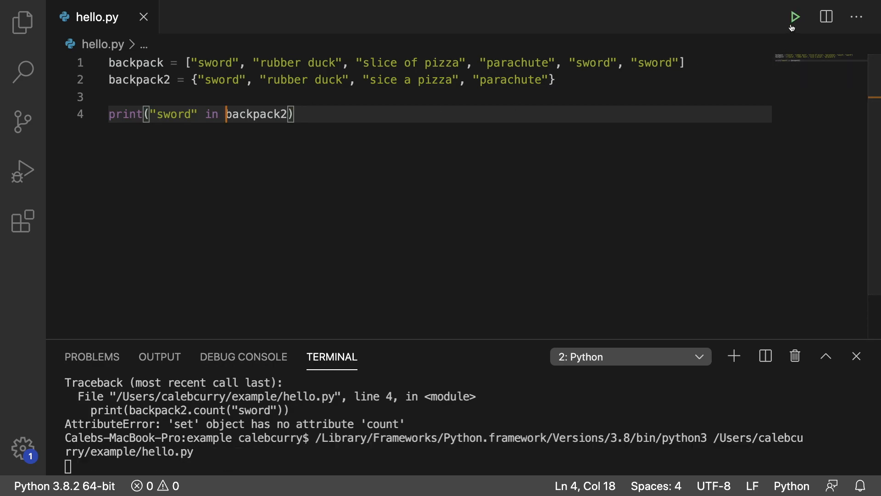
click(795, 17)
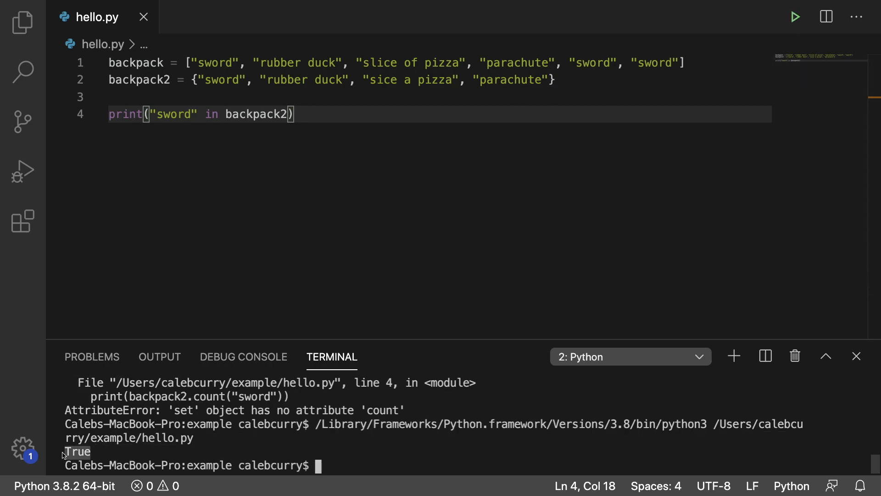